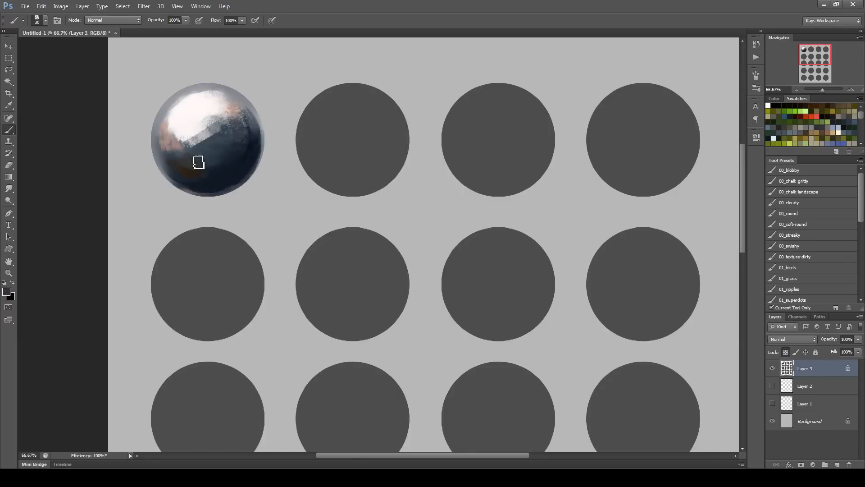
# - Brush shading and highlights onto the first circle to make a glossy metal sphere
pyautogui.moveTo(198, 161); pyautogui.dragTo(234, 113)
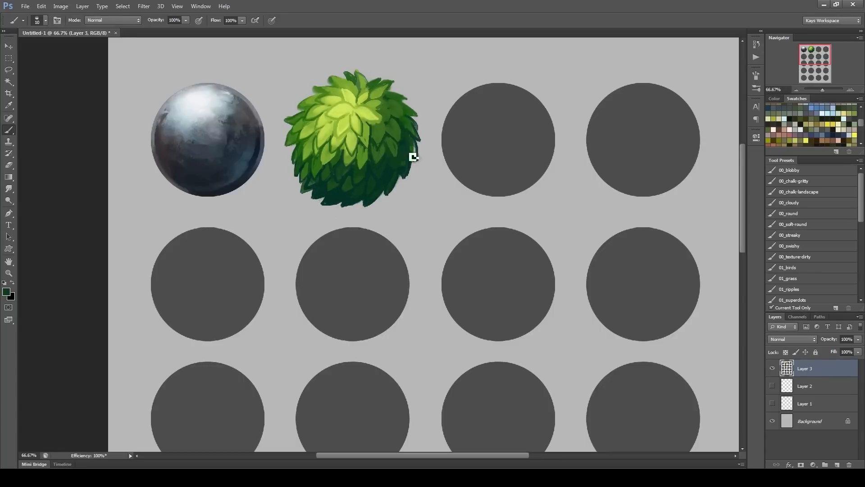
# - Refine the green bush with leaf detail at the top, dark leaves on the left edge and more leaves across
pyautogui.moveTo(411, 156); pyautogui.dragTo(336, 160)
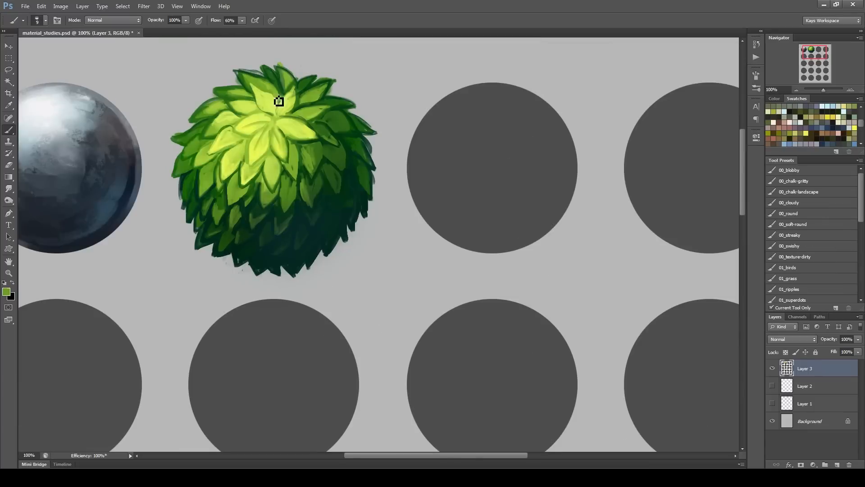
pyautogui.moveTo(278, 102); pyautogui.dragTo(259, 175)
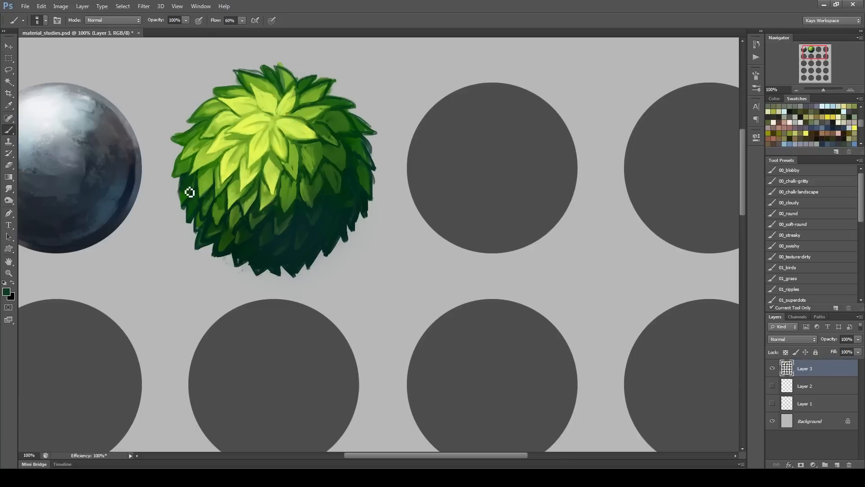
pyautogui.moveTo(189, 192); pyautogui.dragTo(301, 181)
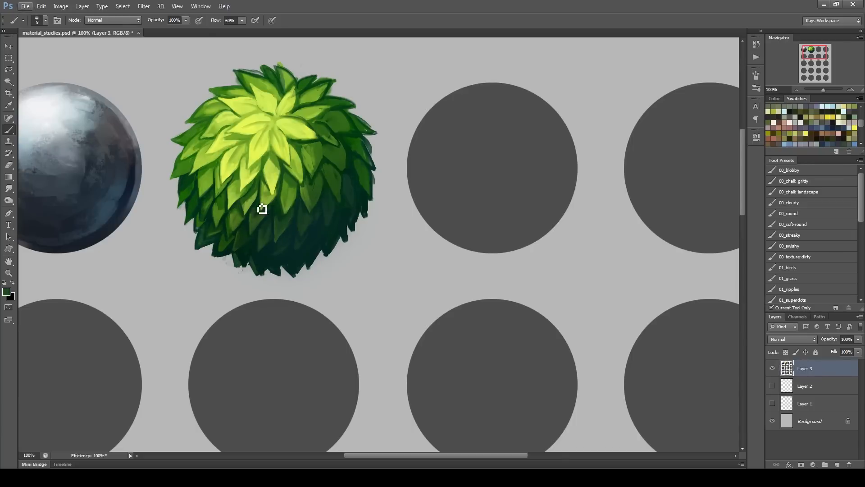
pyautogui.moveTo(262, 209); pyautogui.dragTo(322, 230)
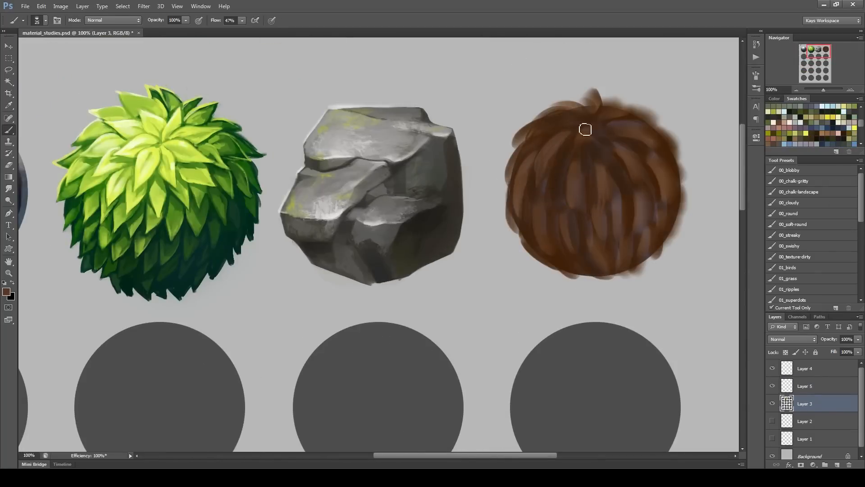
# - Build up the brown fur ball with shaggy strands, wisps at the top and lighter strands upper right
pyautogui.moveTo(585, 130); pyautogui.dragTo(509, 230)
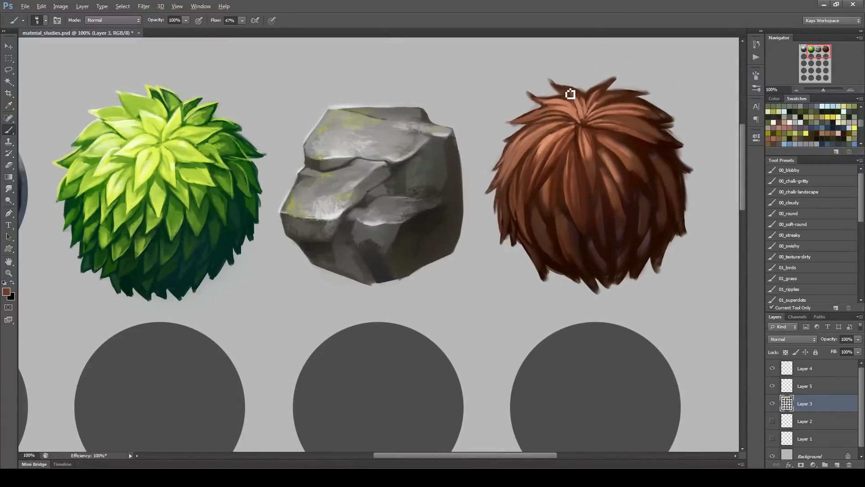
pyautogui.moveTo(570, 93); pyautogui.dragTo(522, 247)
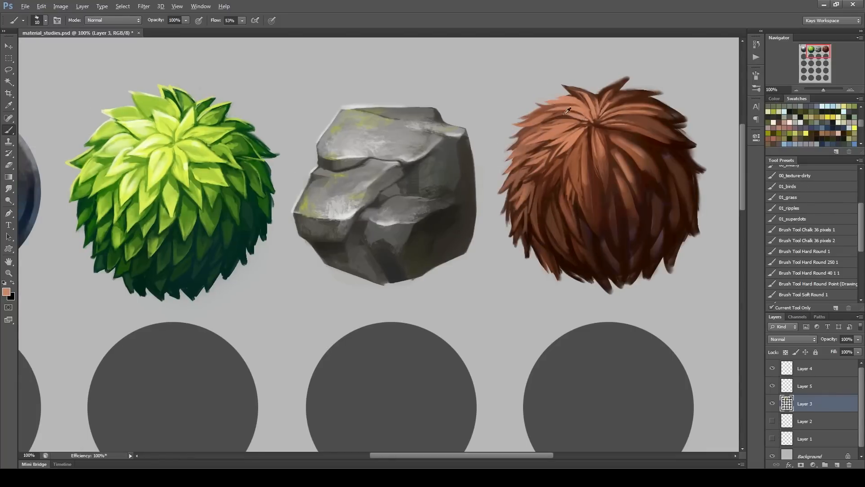
pyautogui.moveTo(574, 110); pyautogui.dragTo(651, 110)
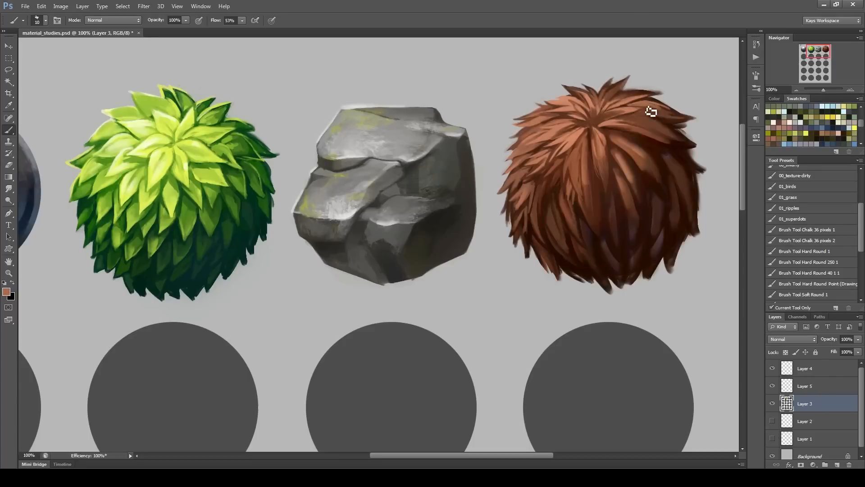
pyautogui.moveTo(650, 110); pyautogui.dragTo(577, 107)
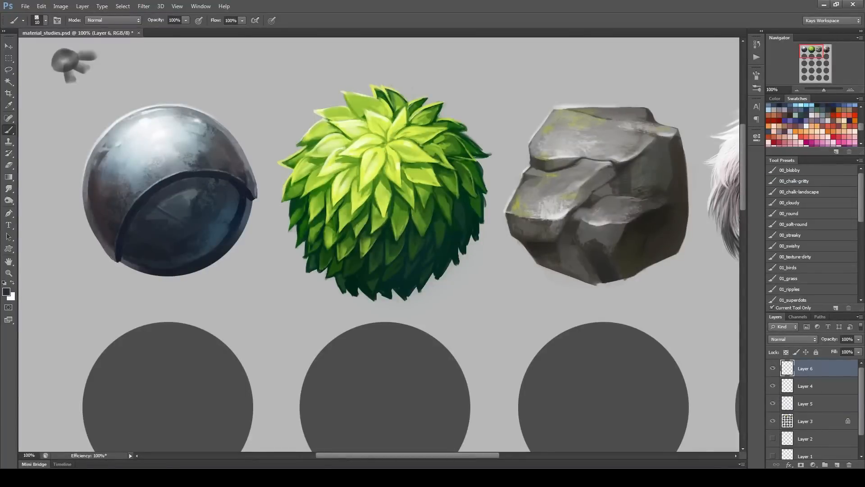
# - Move to row two and paint long brown hair strands into the first circle
pyautogui.hscroll(3)
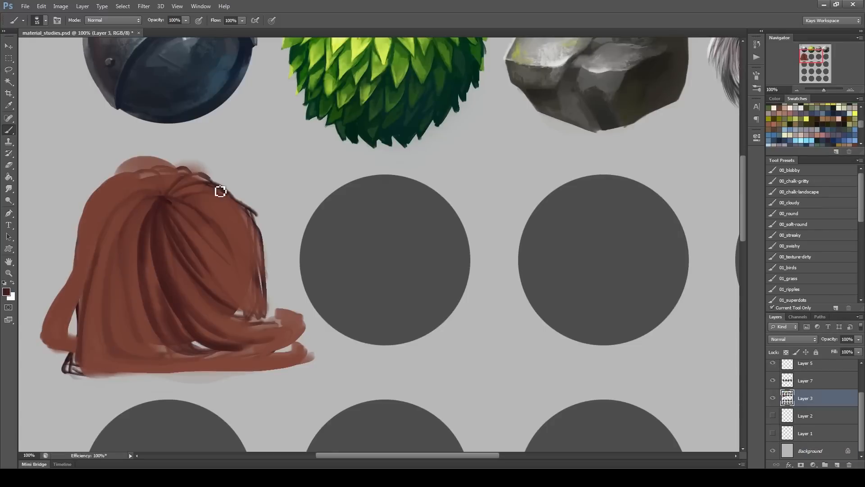
pyautogui.moveTo(221, 191); pyautogui.dragTo(60, 303)
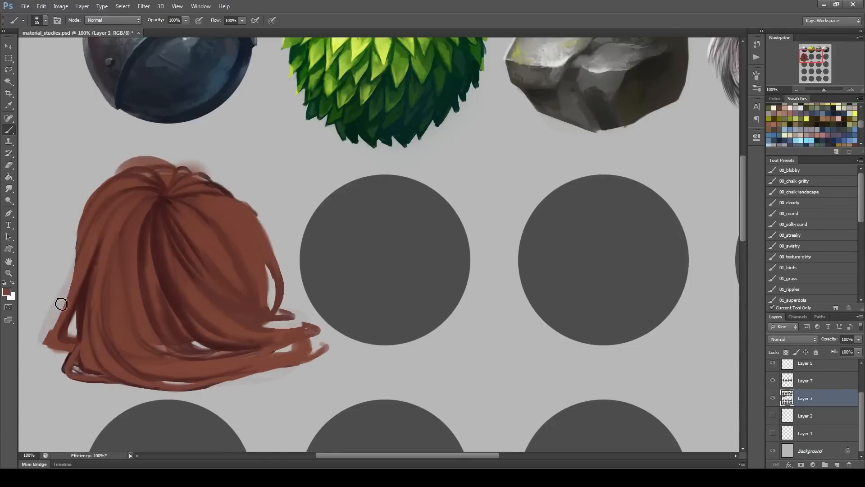
pyautogui.moveTo(61, 304); pyautogui.dragTo(331, 336)
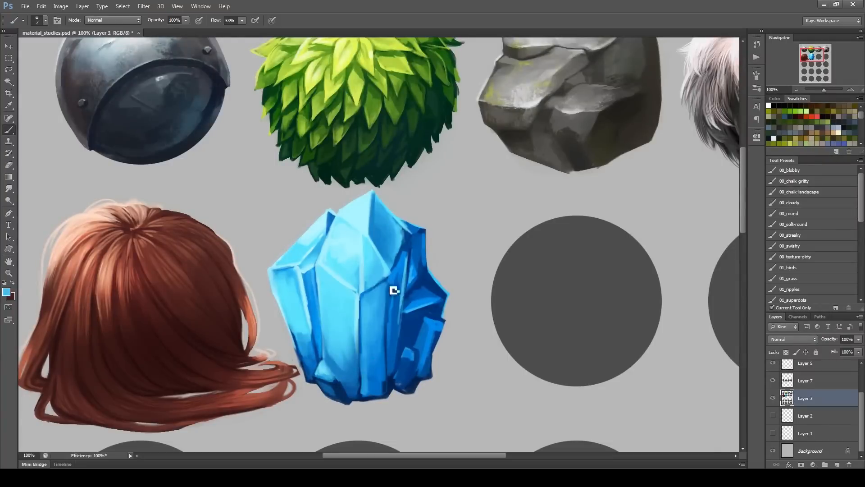
# - Start blocking in the brown leather satchel in the circle after the crystal
pyautogui.moveTo(393, 290); pyautogui.dragTo(407, 231)
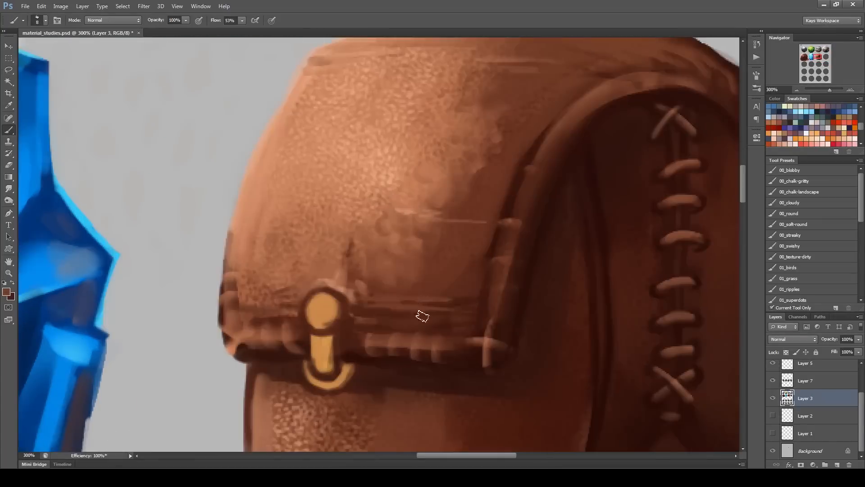
# - Add surface texture detail to finish the leather bag
pyautogui.moveTo(419, 318); pyautogui.dragTo(343, 340)
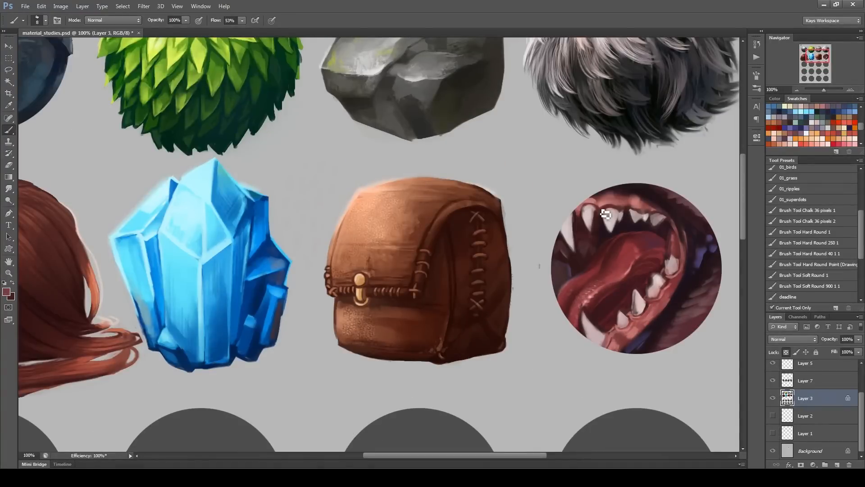
pyautogui.moveTo(604, 215); pyautogui.dragTo(657, 295)
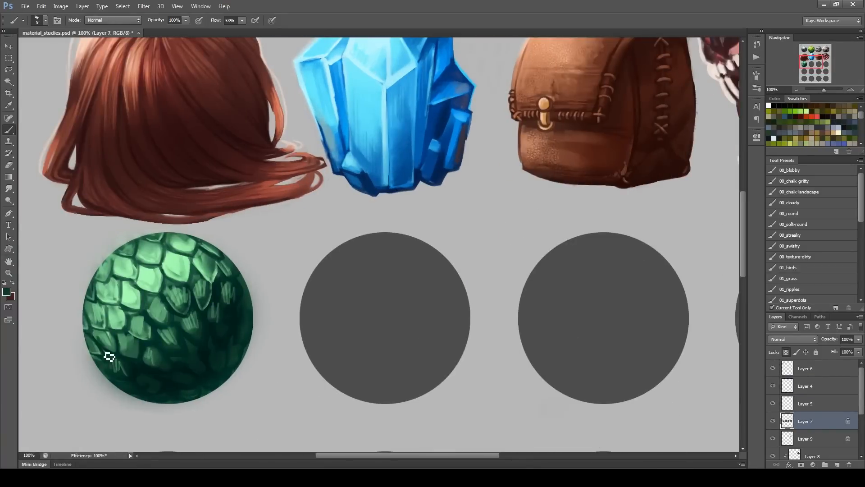
# - Paint shading onto the green scales sphere to finish it
pyautogui.moveTo(109, 357); pyautogui.dragTo(178, 287)
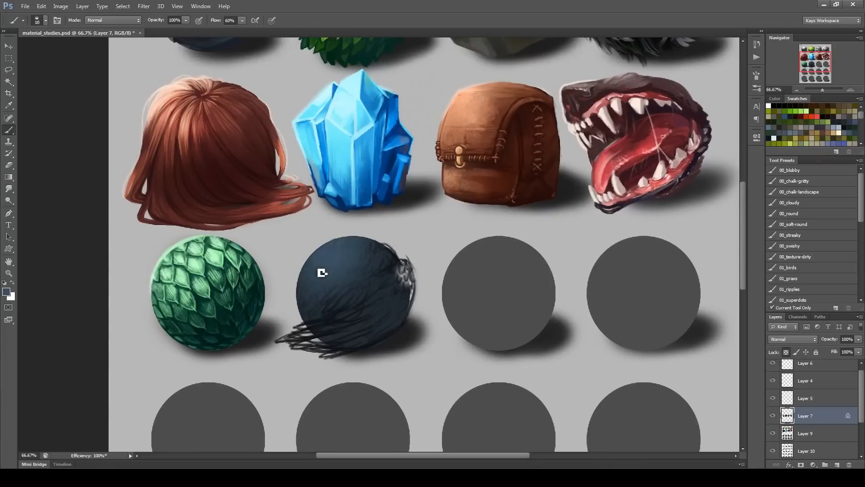
# - Paint overlapping blue and purple feathers over the dark sphere
pyautogui.moveTo(322, 272); pyautogui.dragTo(328, 333)
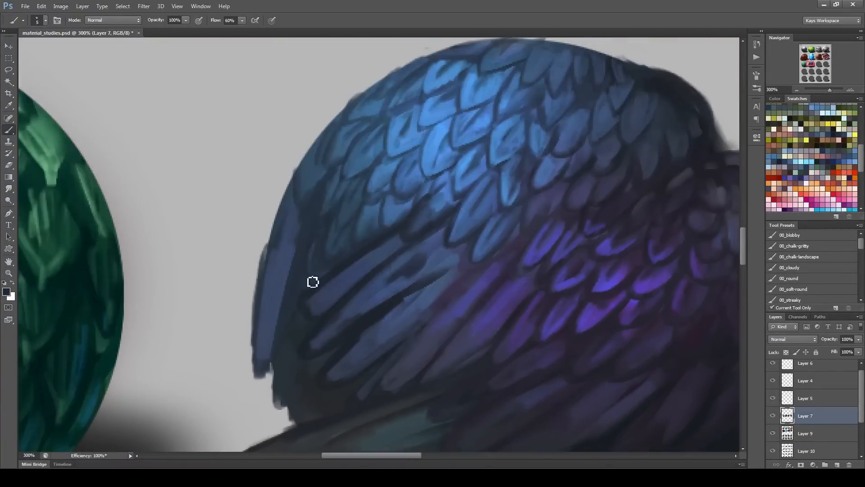
pyautogui.scroll(-3)
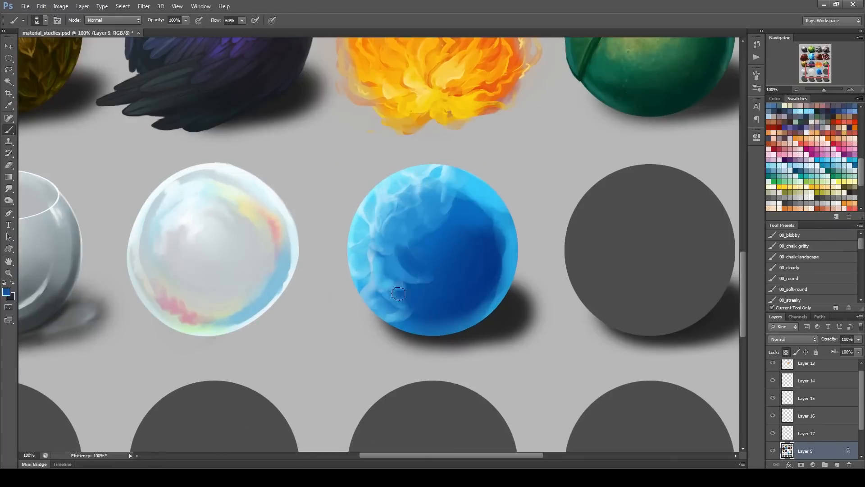
# - Refine the water sphere's blue surface and paint dark seams on the brown sphere beside it
pyautogui.moveTo(397, 293); pyautogui.dragTo(411, 220)
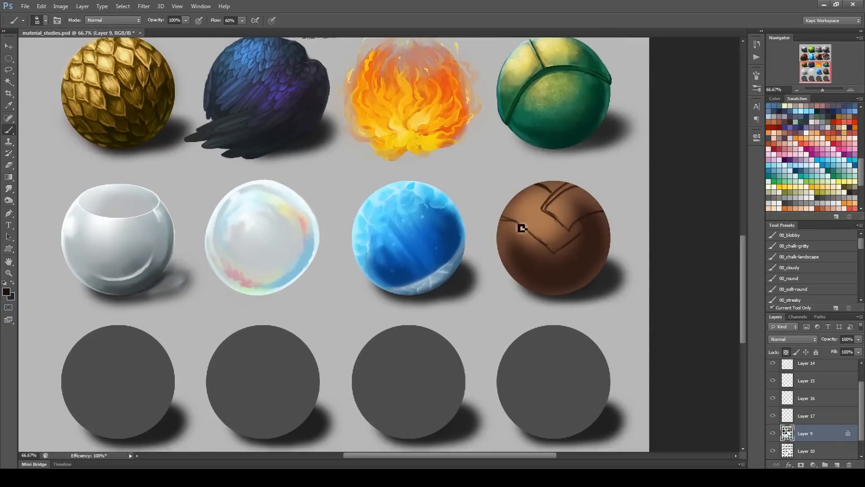
pyautogui.moveTo(522, 229); pyautogui.dragTo(546, 220)
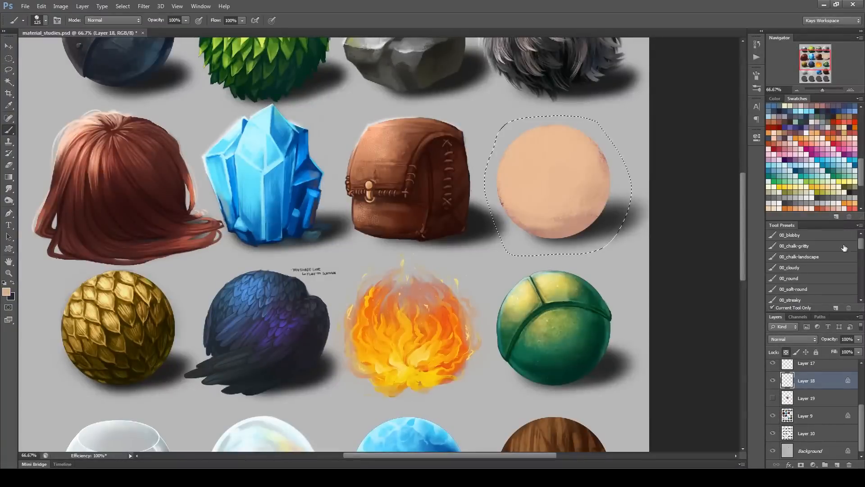
# - Brush vertical wood-grain streaks down the brown sphere beside the water sphere
pyautogui.moveTo(557, 154); pyautogui.dragTo(527, 229)
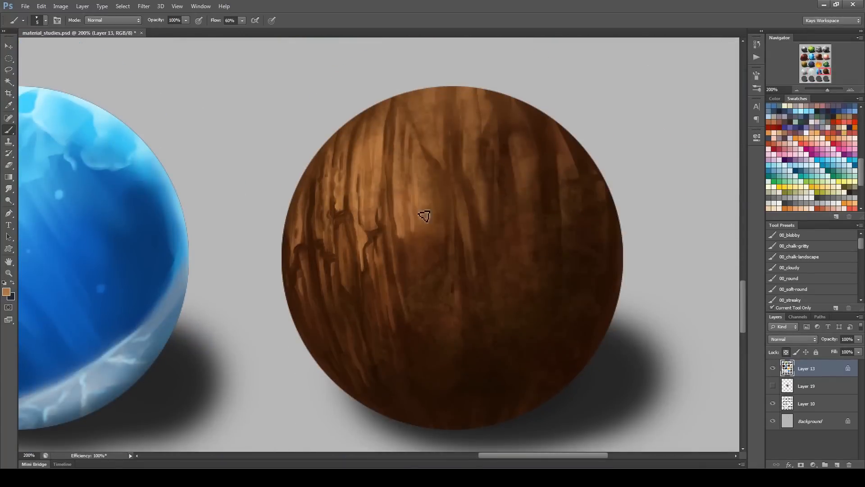
# - Paint a fluffy white snow cap and texture over the sphere's blue-grey shading
pyautogui.moveTo(425, 215); pyautogui.dragTo(496, 138)
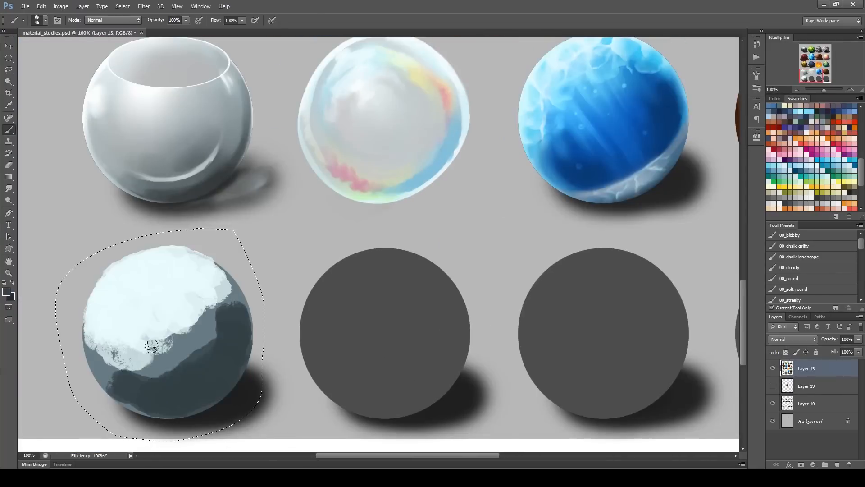
pyautogui.moveTo(155, 343); pyautogui.dragTo(144, 334)
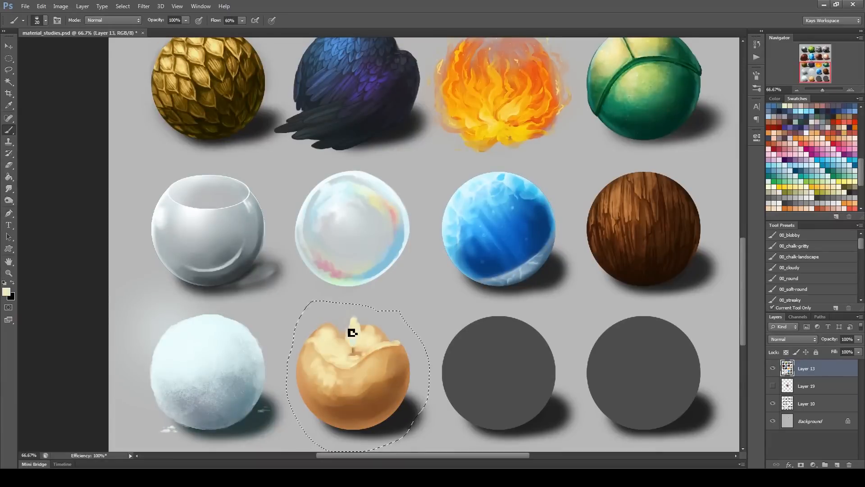
# - Paint the candle's flame, melted top, side wax drips and softened base glow on Layer 20
pyautogui.moveTo(353, 333); pyautogui.dragTo(352, 372)
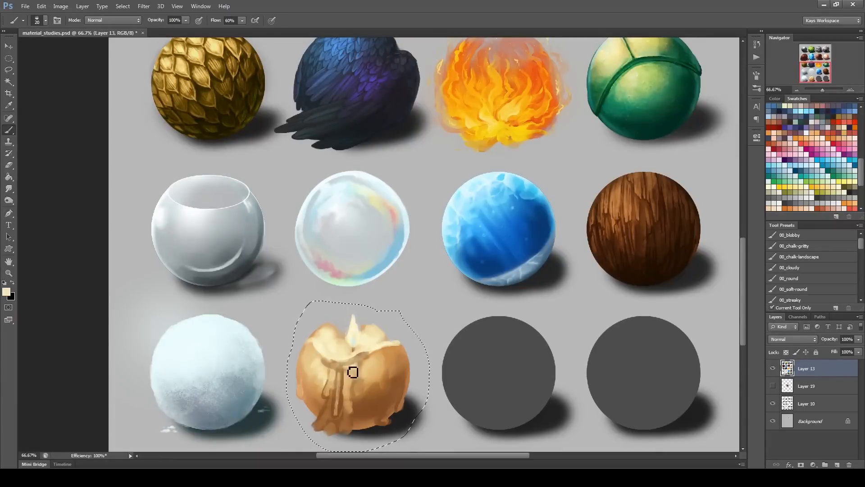
pyautogui.moveTo(354, 372); pyautogui.dragTo(329, 413)
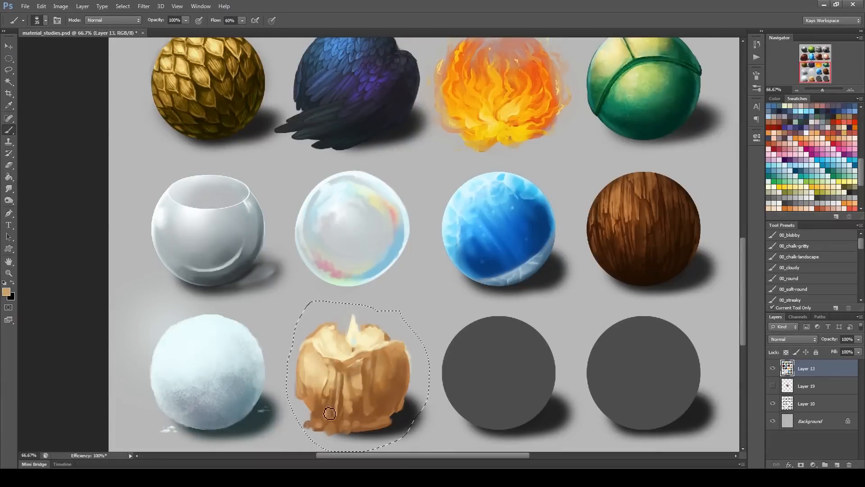
pyautogui.moveTo(330, 414); pyautogui.dragTo(360, 437)
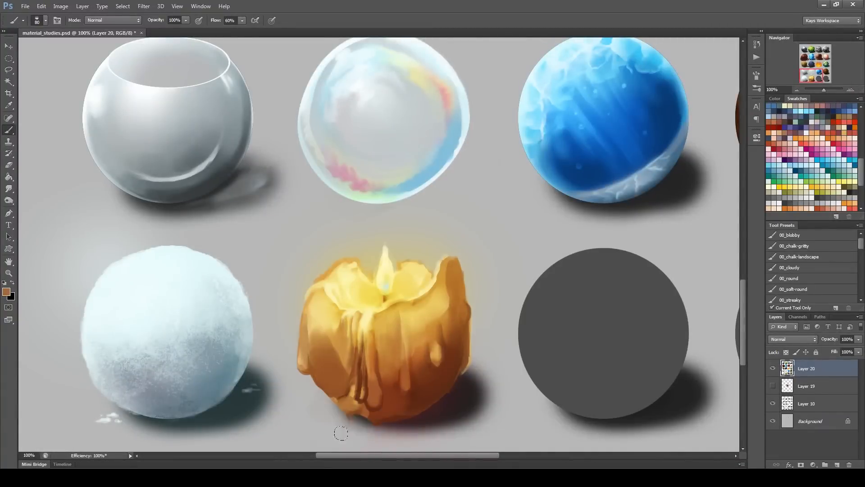
pyautogui.moveTo(340, 431); pyautogui.dragTo(427, 341)
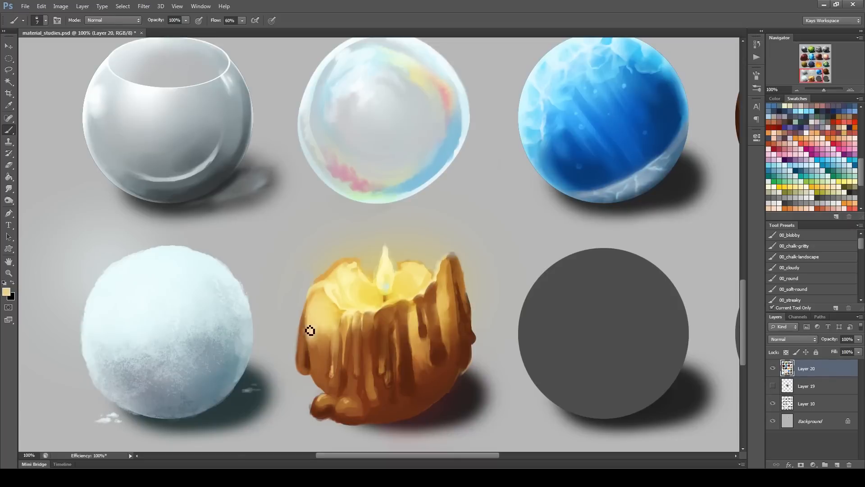
pyautogui.moveTo(309, 331); pyautogui.dragTo(330, 410)
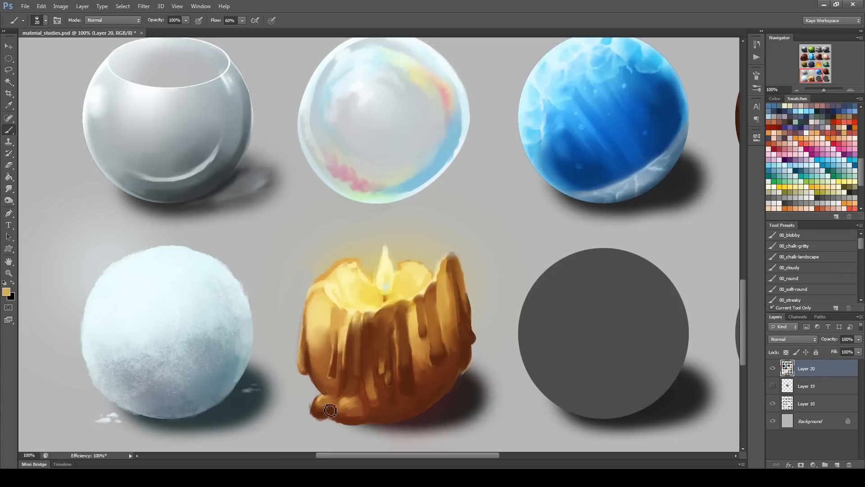